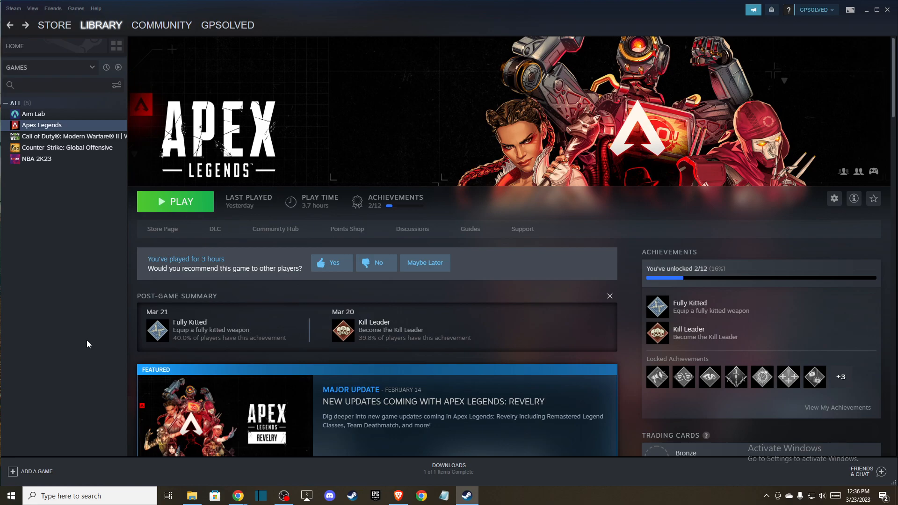
{"action": "mouse_move", "coordinate": [198, 367]}
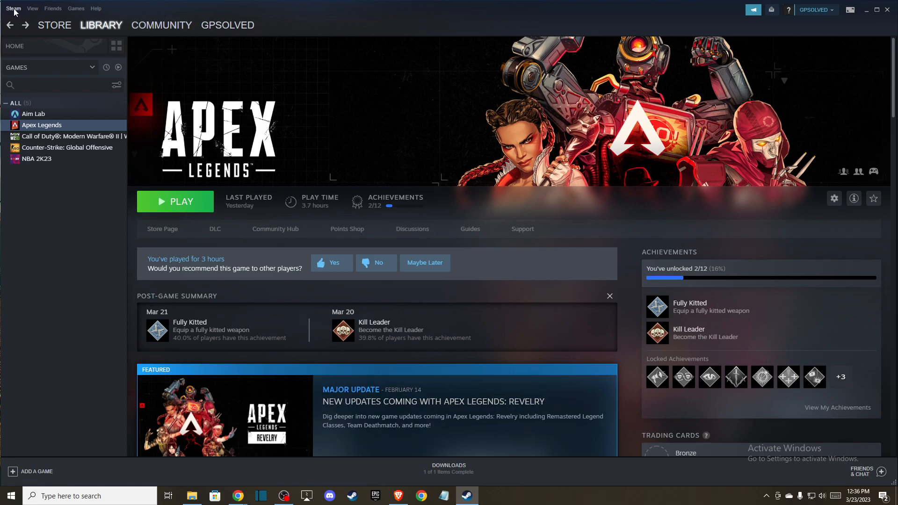
Reach the Interface settings where 'Display web address bars when available' is enabled
{"action": "left_click", "coordinate": [13, 9]}
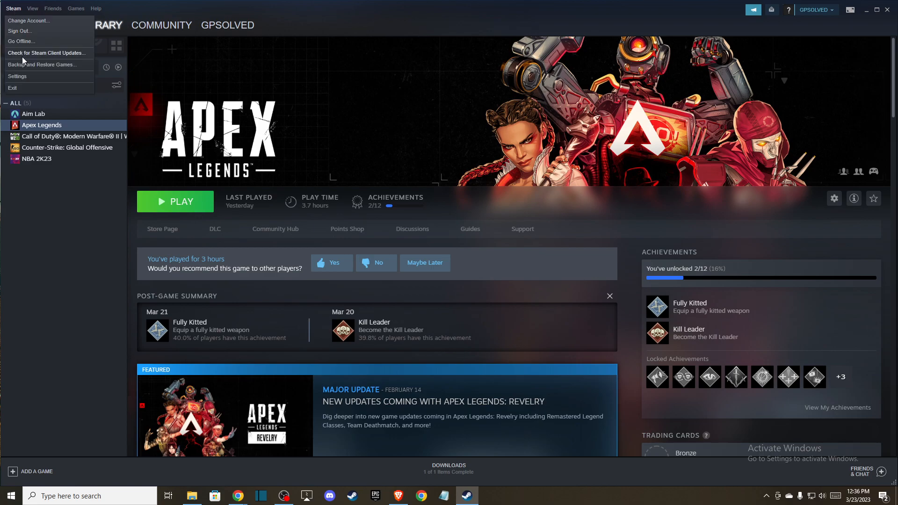
{"action": "left_click", "coordinate": [17, 76]}
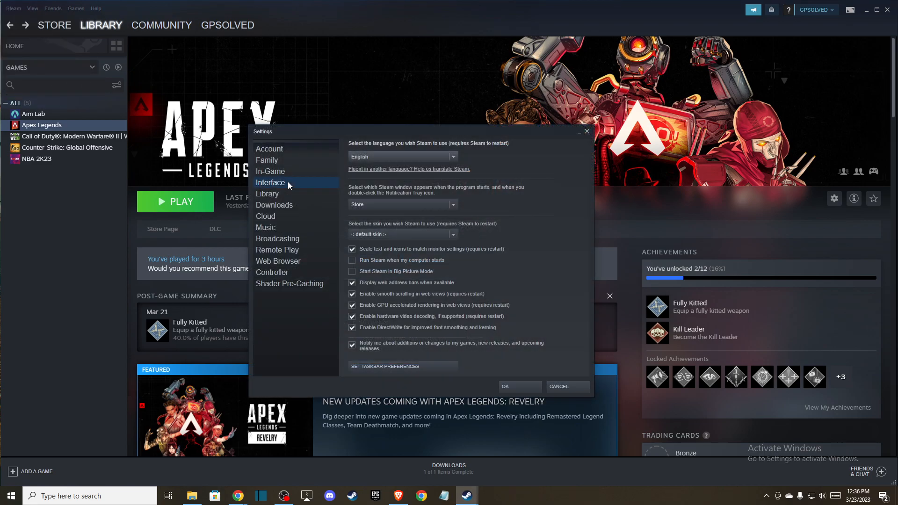
{"action": "mouse_move", "coordinate": [356, 286]}
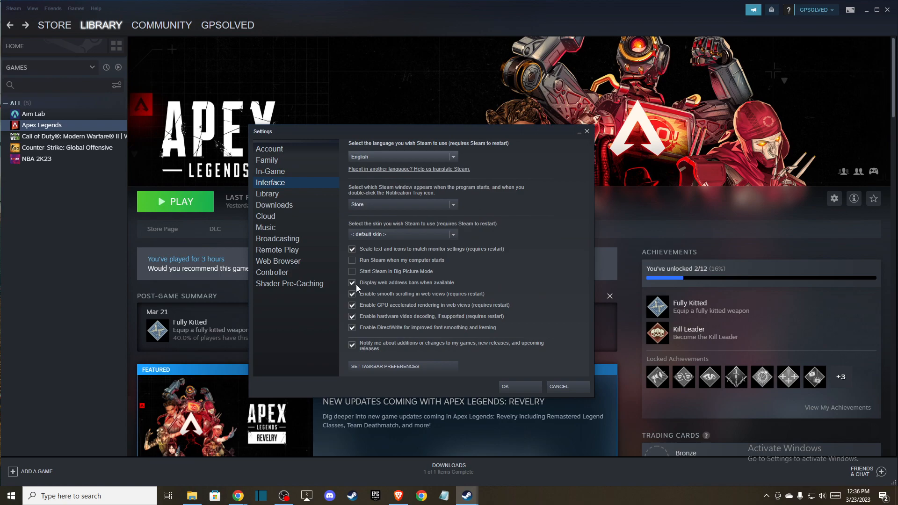
{"action": "mouse_move", "coordinate": [371, 288]}
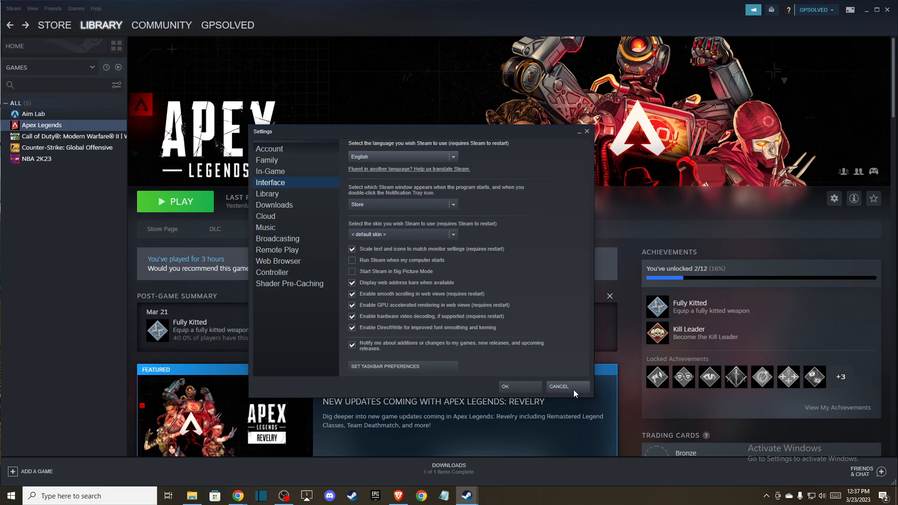
Cancel the settings, view your profile page showing its URL, then go back to the Apex Legends library
{"action": "left_click", "coordinate": [558, 387]}
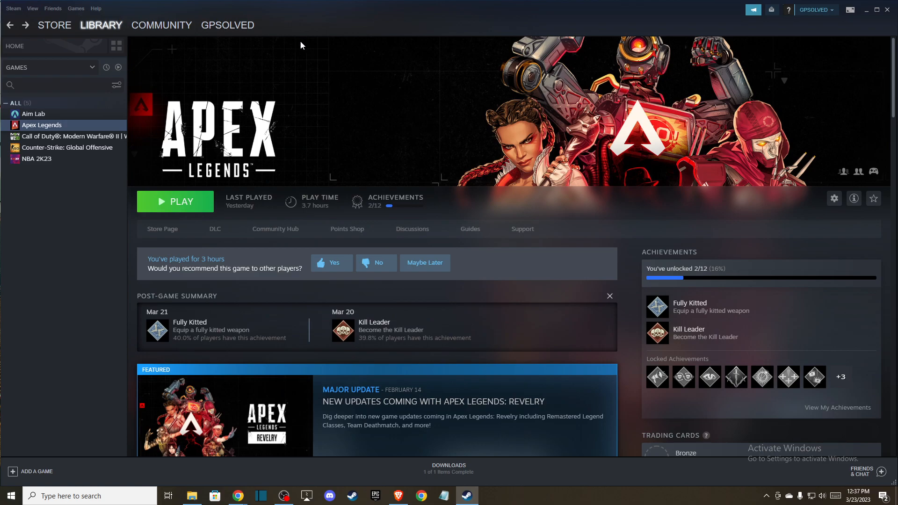
{"action": "left_click", "coordinate": [226, 25]}
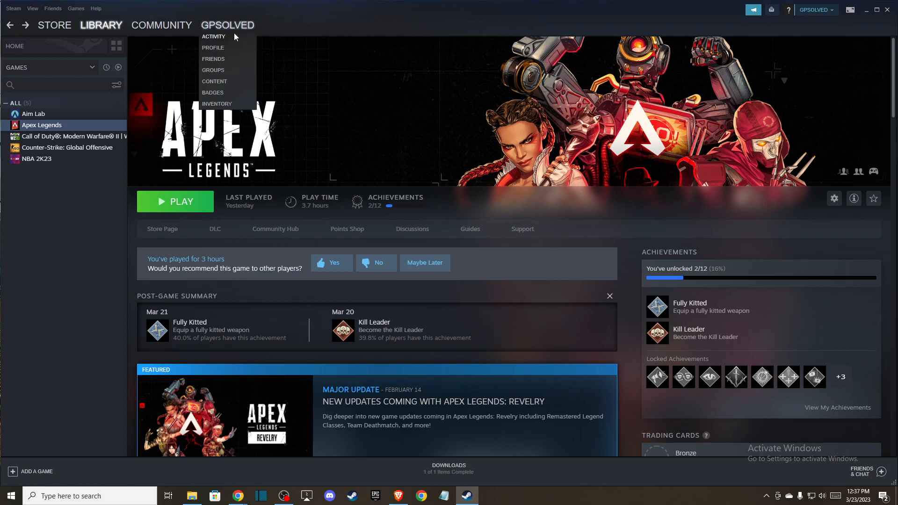
{"action": "left_click", "coordinate": [212, 48]}
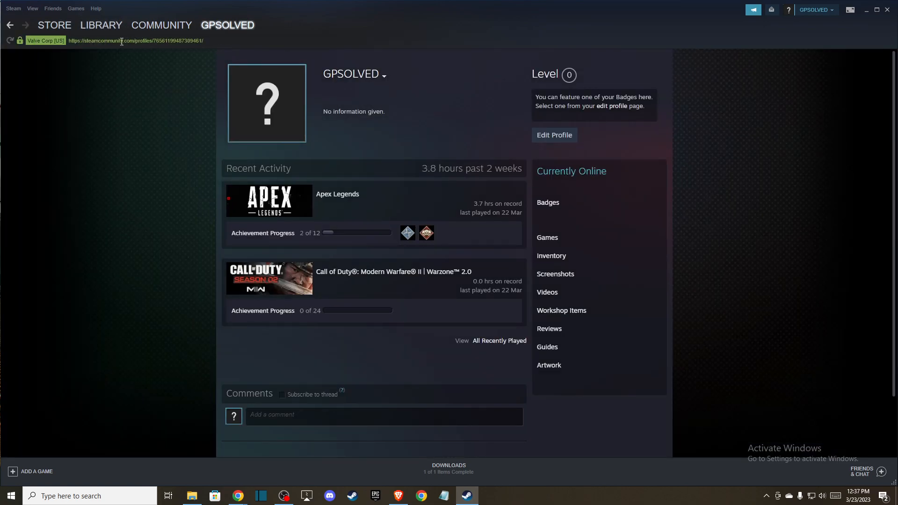
{"action": "mouse_move", "coordinate": [140, 58]}
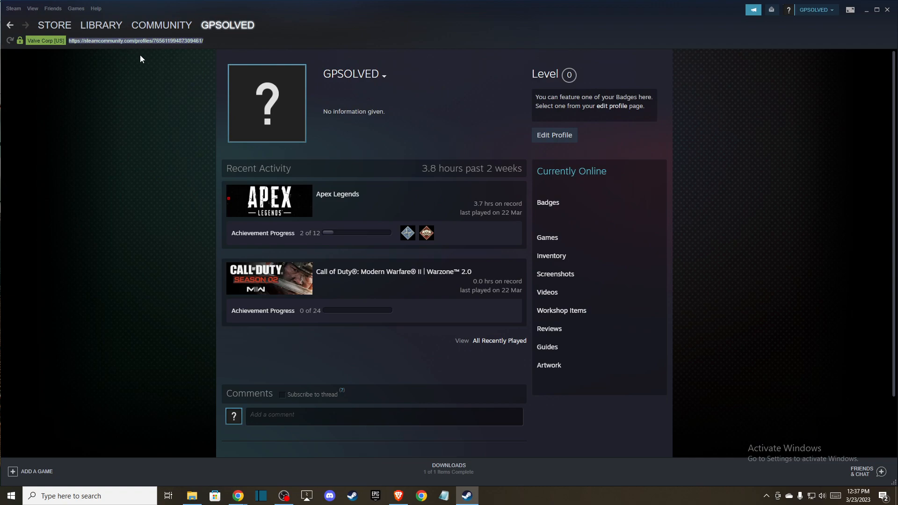
{"action": "mouse_move", "coordinate": [139, 58]}
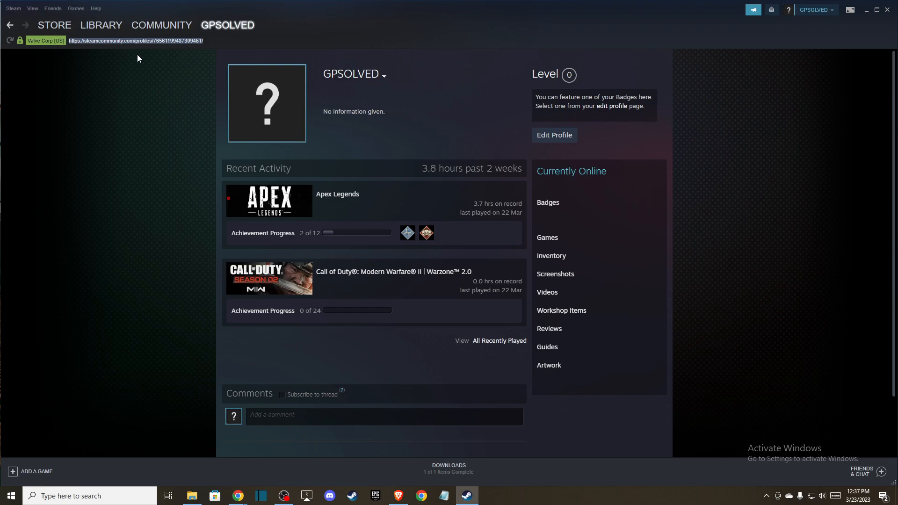
{"action": "mouse_move", "coordinate": [37, 52]}
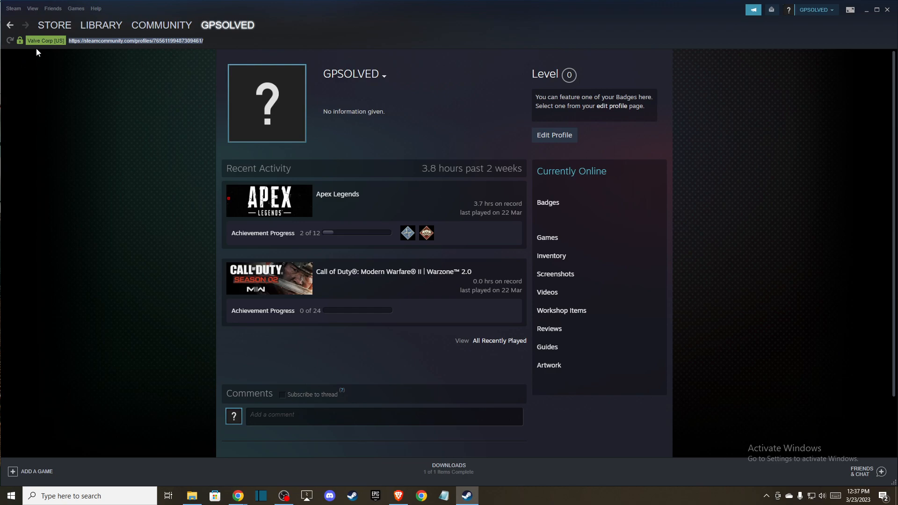
{"action": "left_click", "coordinate": [101, 25]}
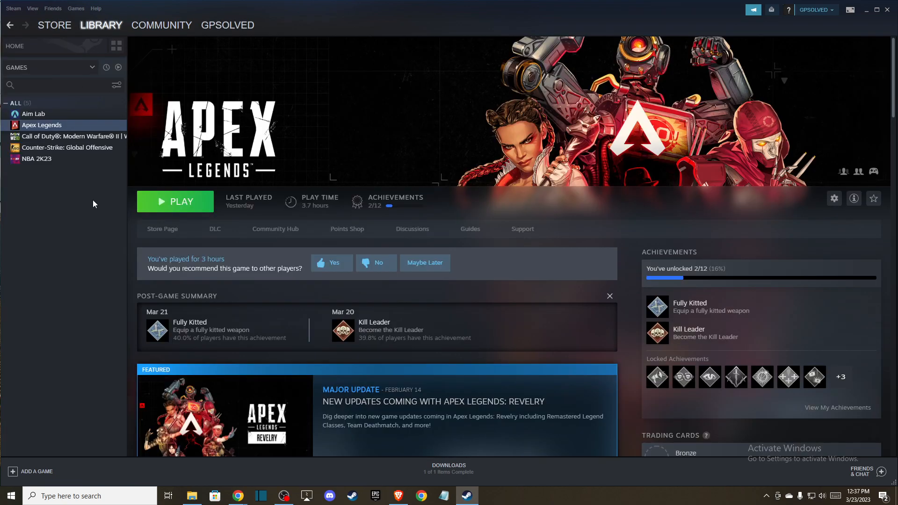
{"action": "mouse_move", "coordinate": [65, 268]}
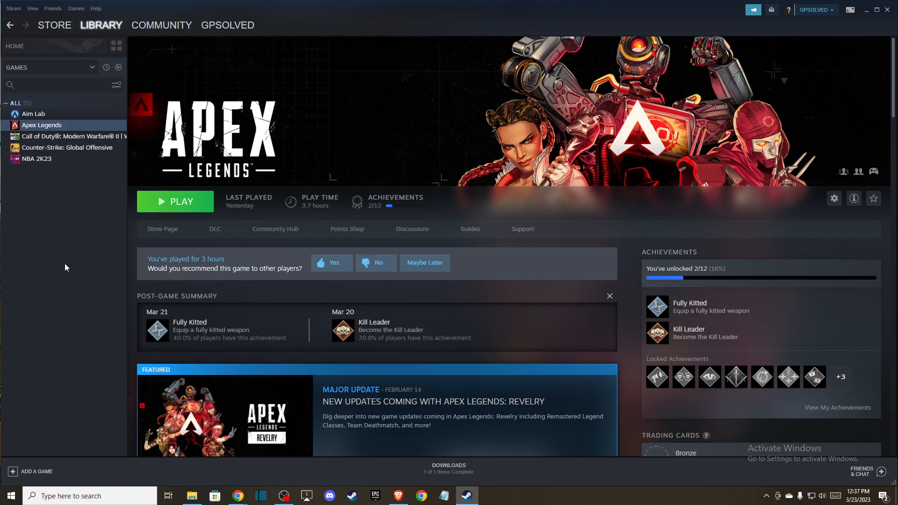